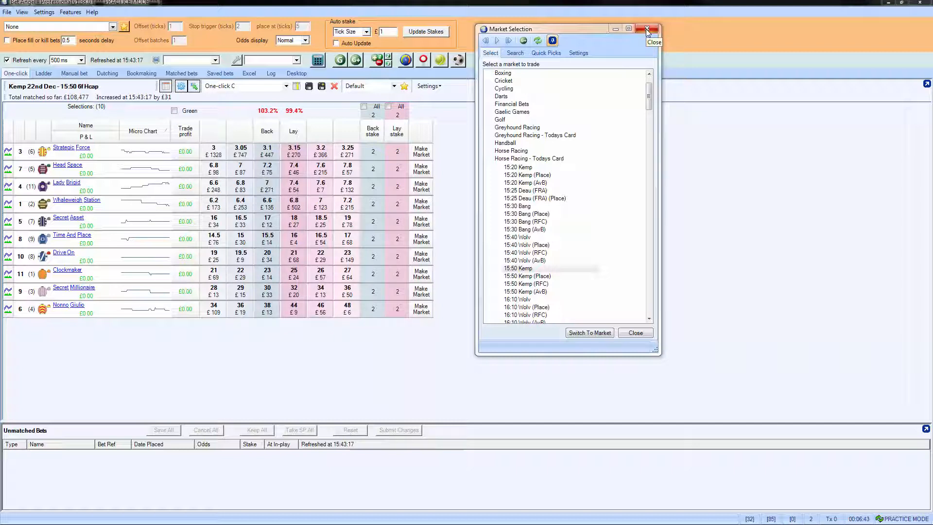
Close the Market Selection window to show the Kempton 15:50 one-click grid
click(646, 28)
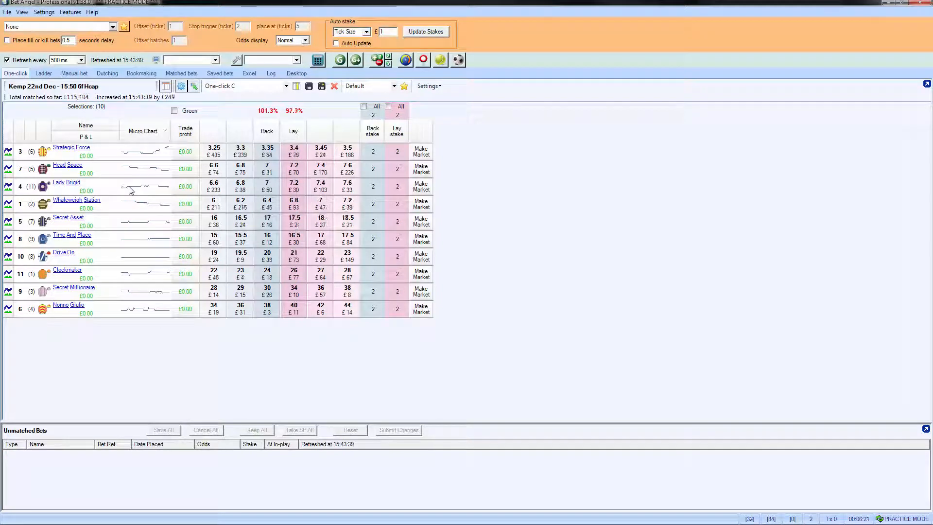
mouse_move(421, 186)
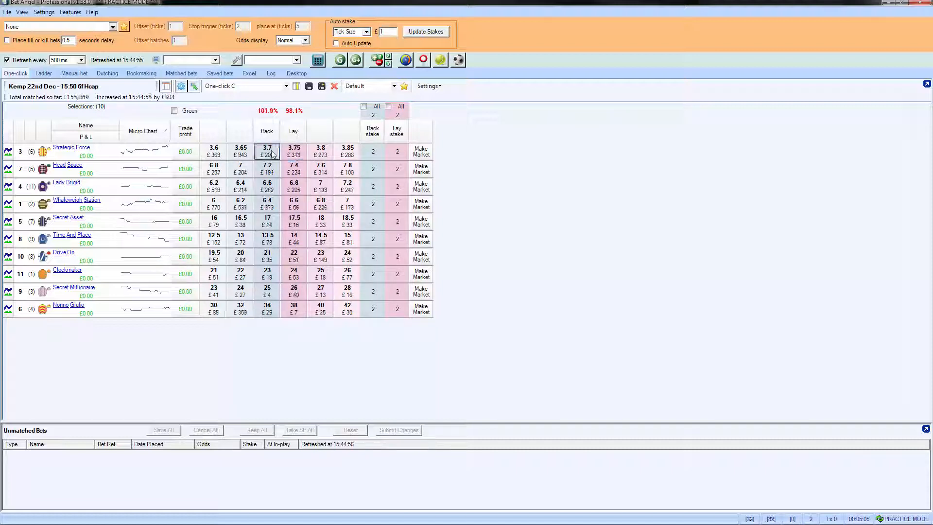
mouse_move(270, 169)
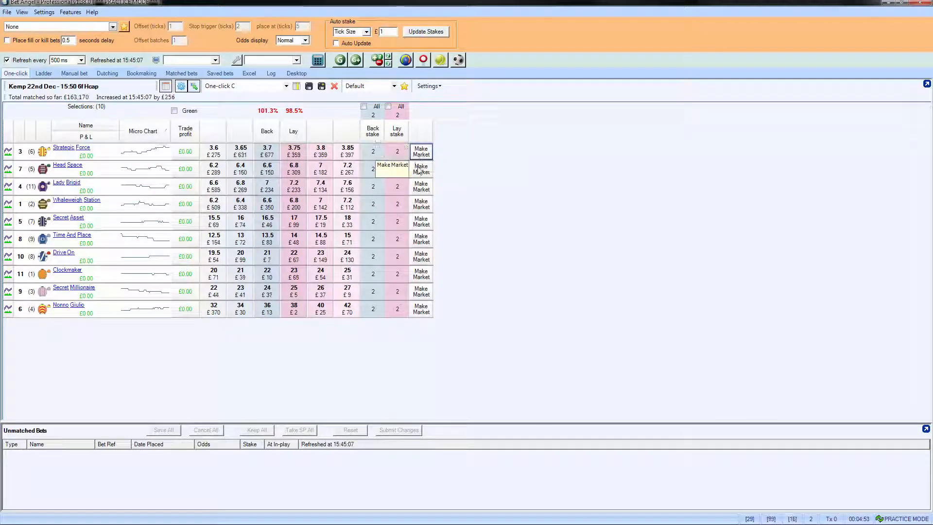
mouse_move(421, 152)
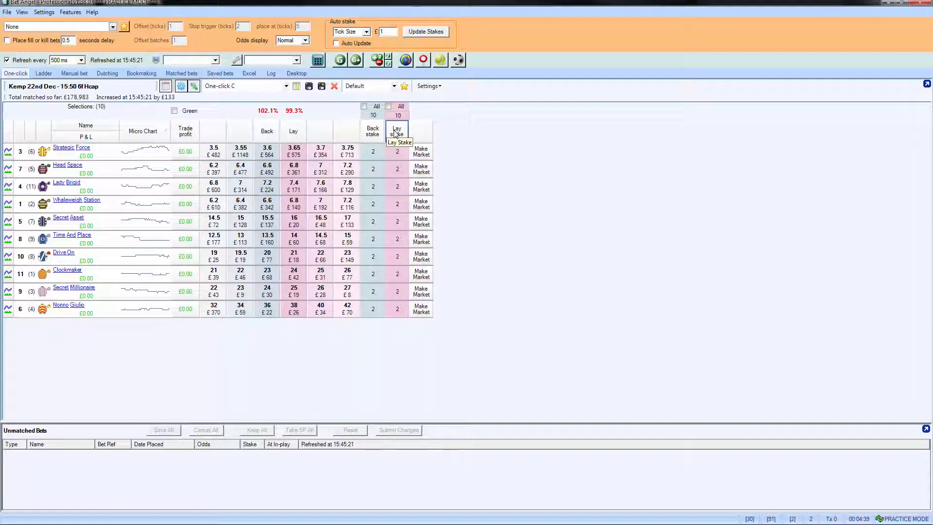
mouse_move(364, 107)
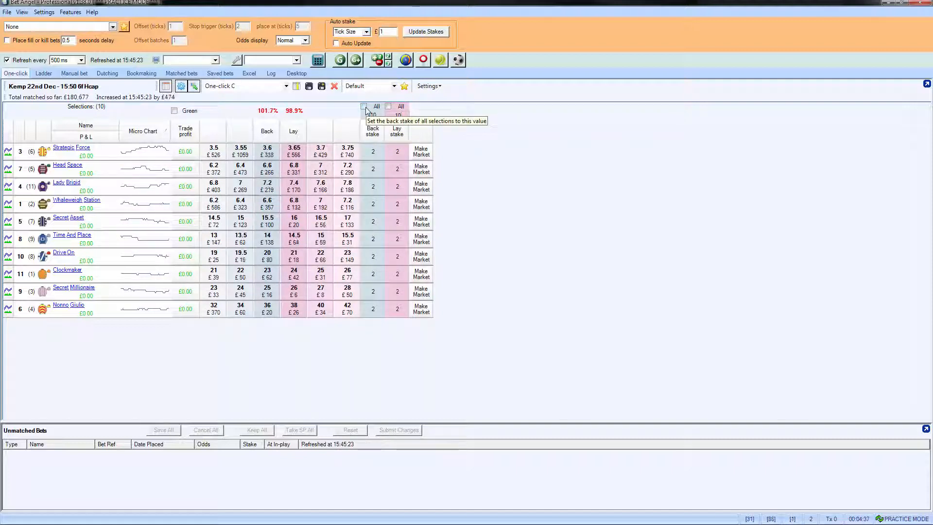
Apply a £10 stake to every runner's back and lay columns via the All checkboxes
click(363, 107)
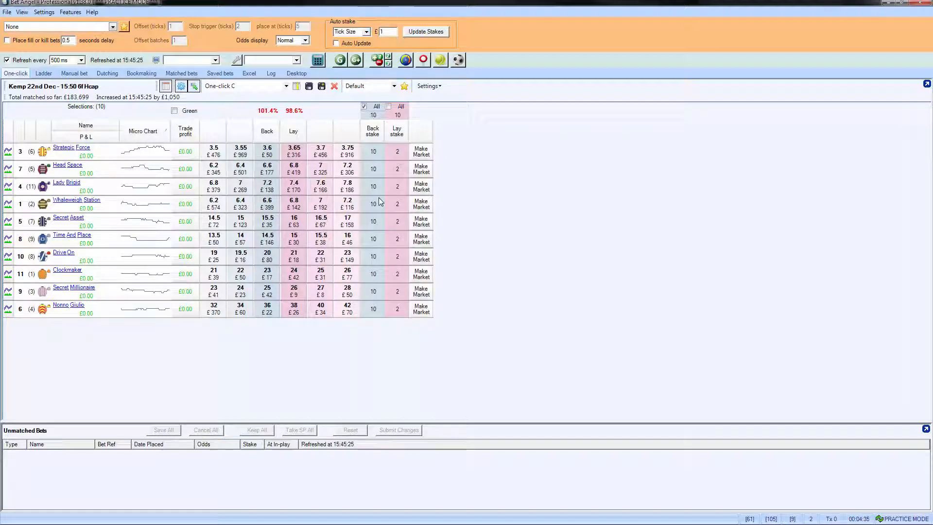
click(388, 106)
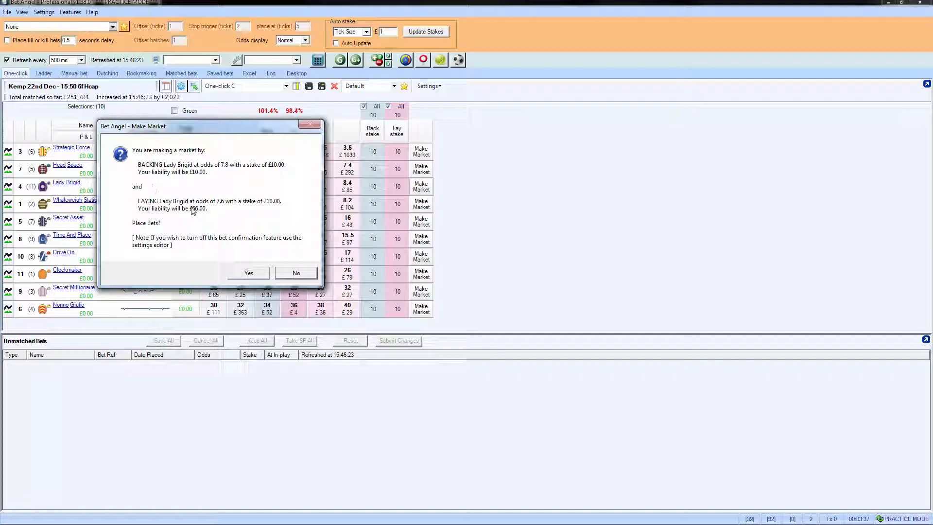
Move the Lady Brigid 7.8/7.6 confirmation aside and decline placing the bets
drag(211, 127, 553, 119)
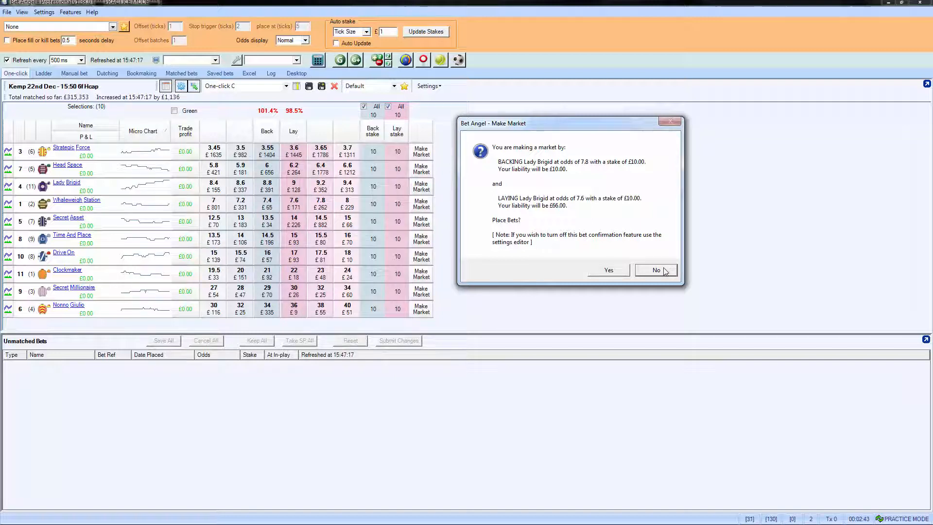
click(655, 270)
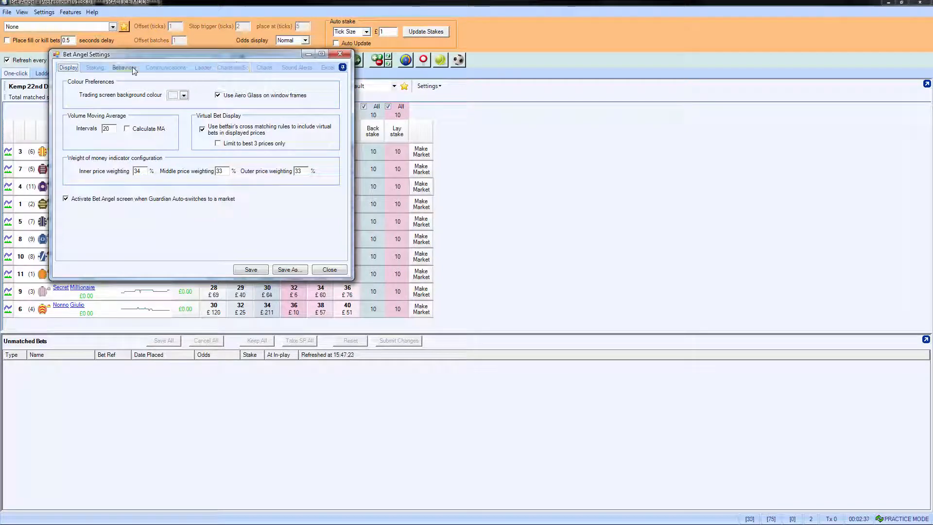
Untick Confirm Bets in the Behaviour settings so bets place without asking
click(124, 67)
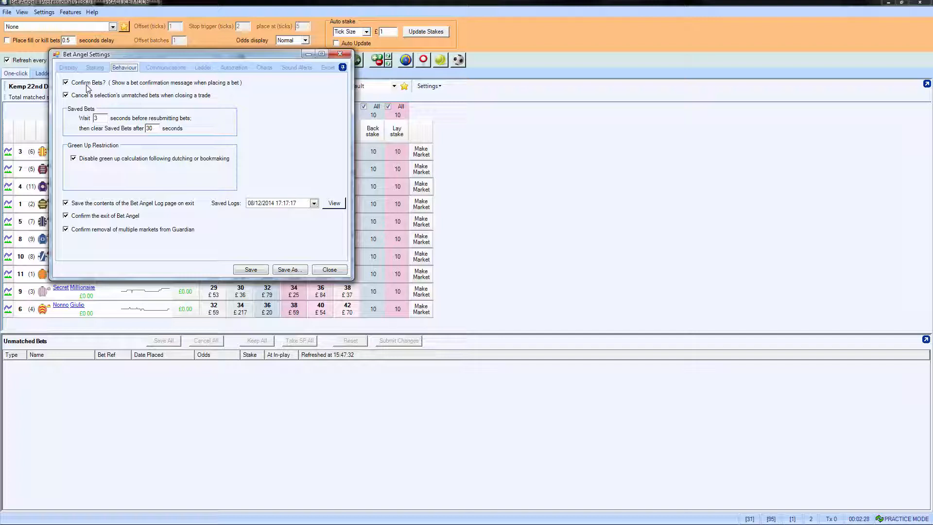
click(66, 81)
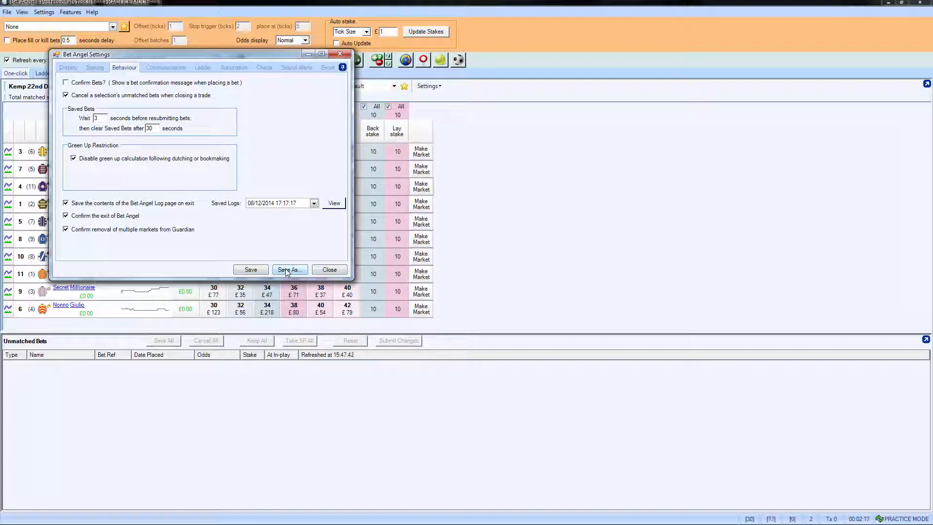
Save the settings as the profile "Peter's default settings"
click(289, 269)
text(Peter's d)
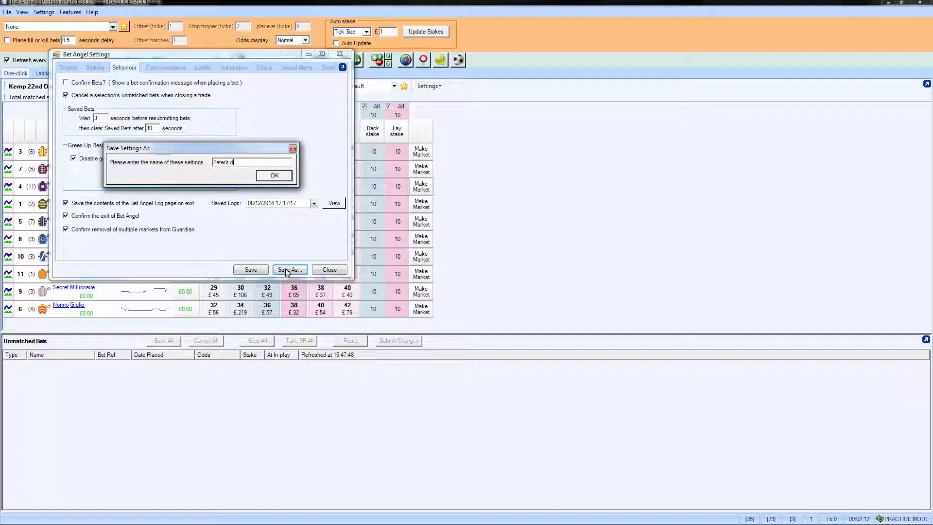
text(efault settings)
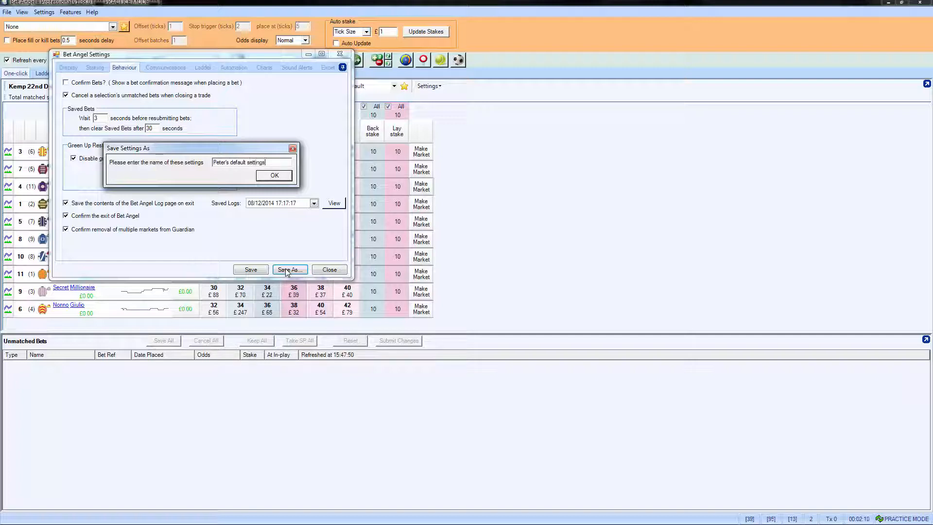
click(274, 175)
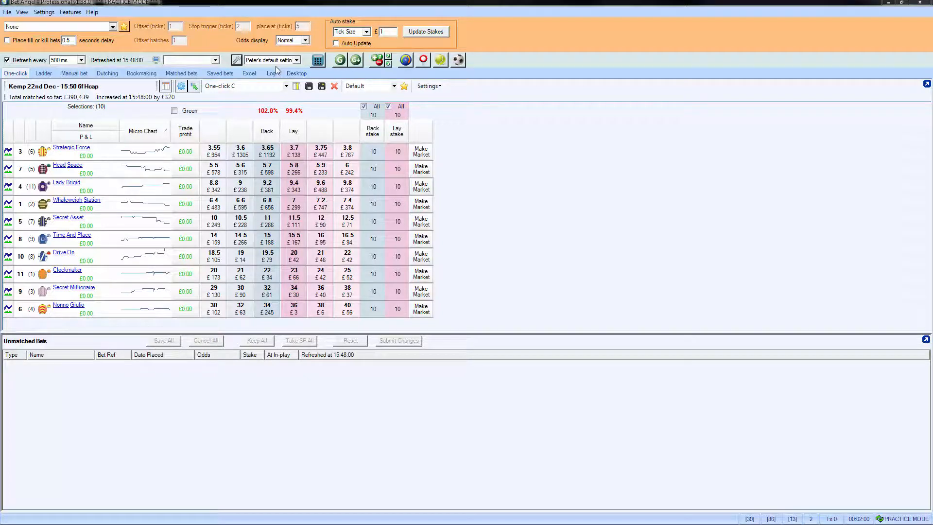
mouse_move(478, 186)
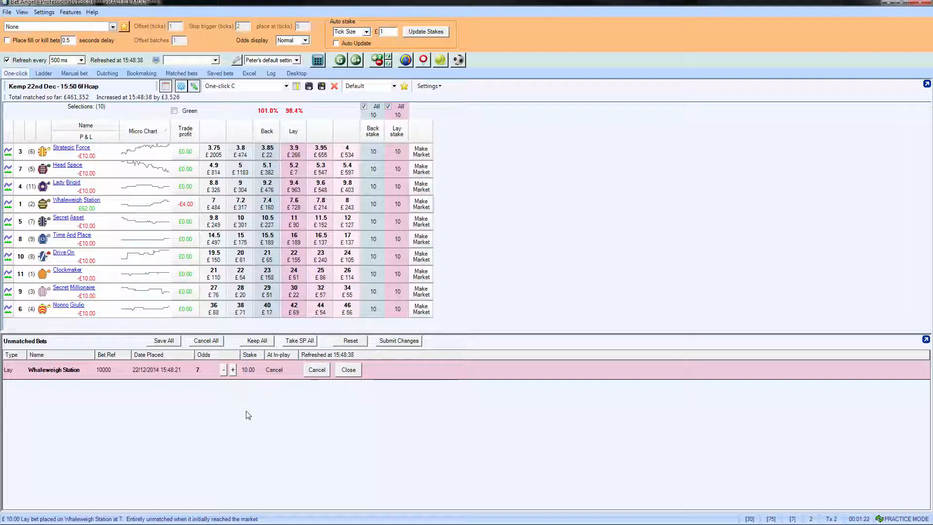
mouse_move(511, 223)
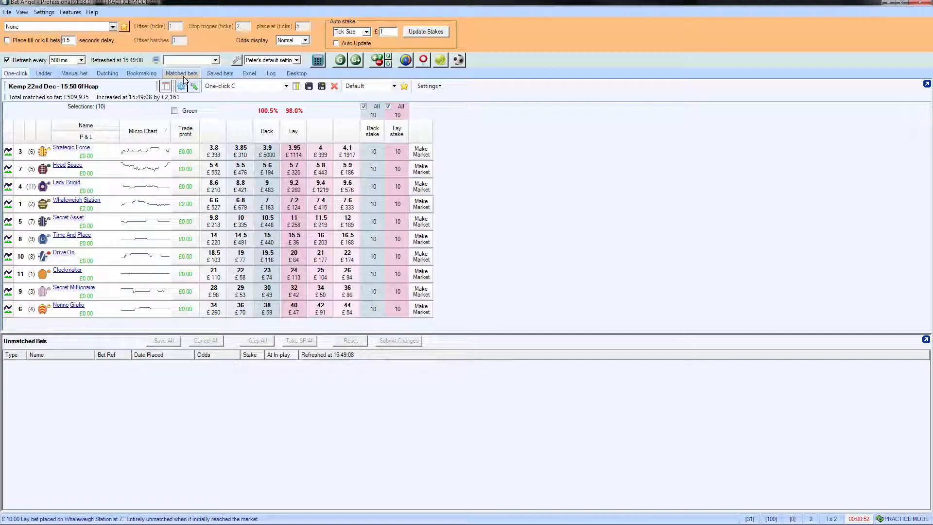
click(182, 73)
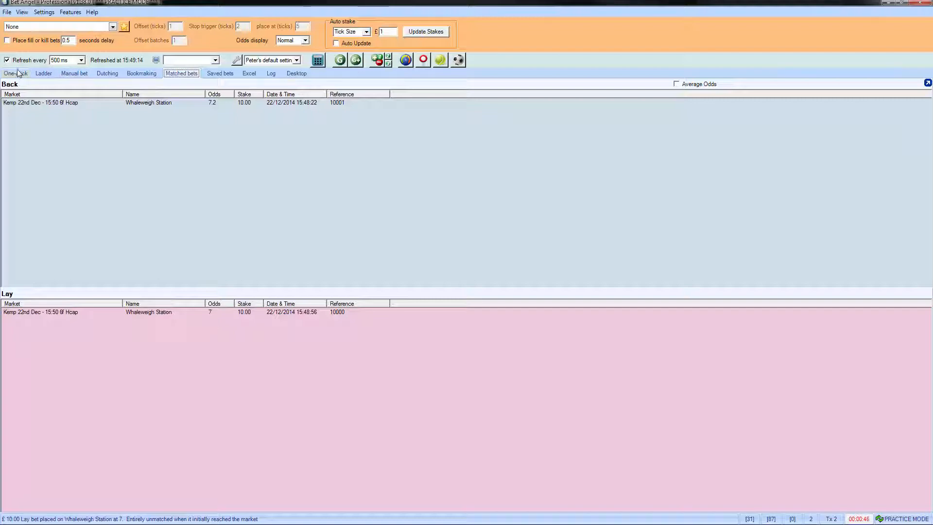
click(15, 74)
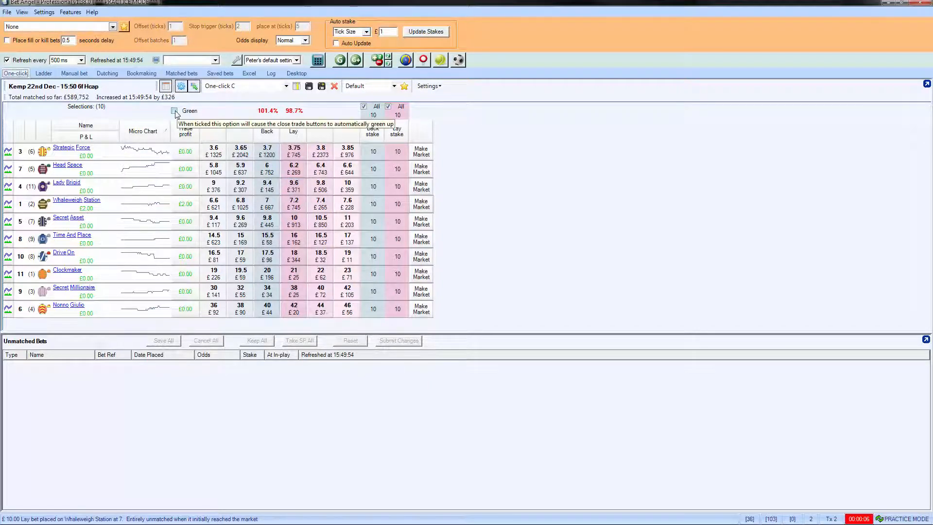
Enable the Green option so the Whaleweigh Station profit spreads across all runners
click(175, 111)
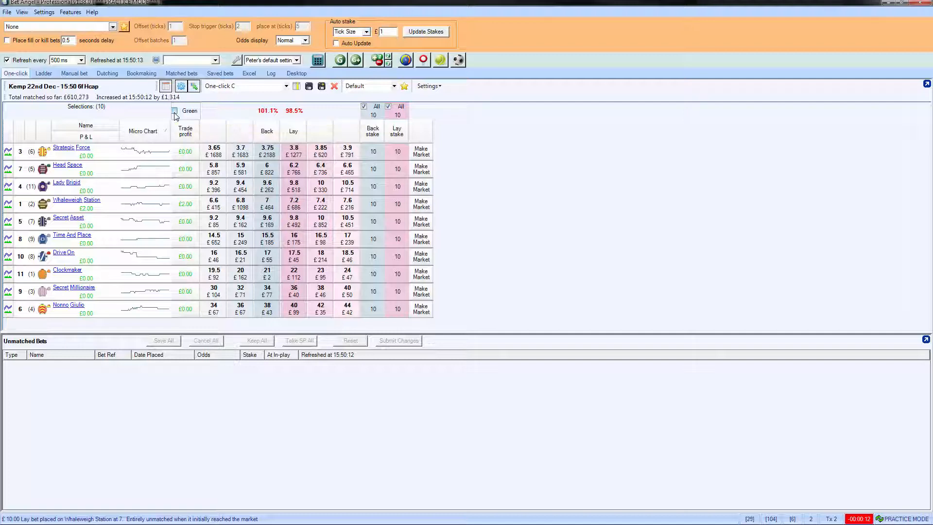
click(175, 110)
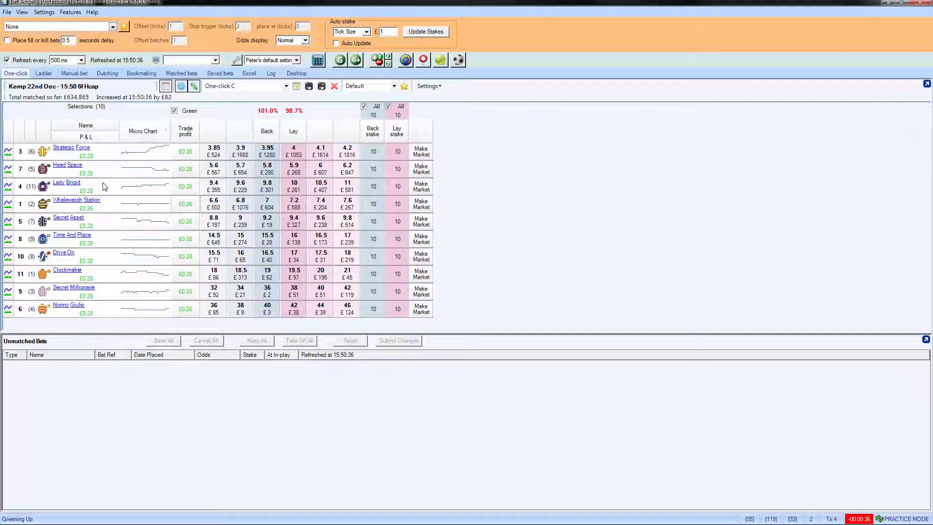
mouse_move(117, 203)
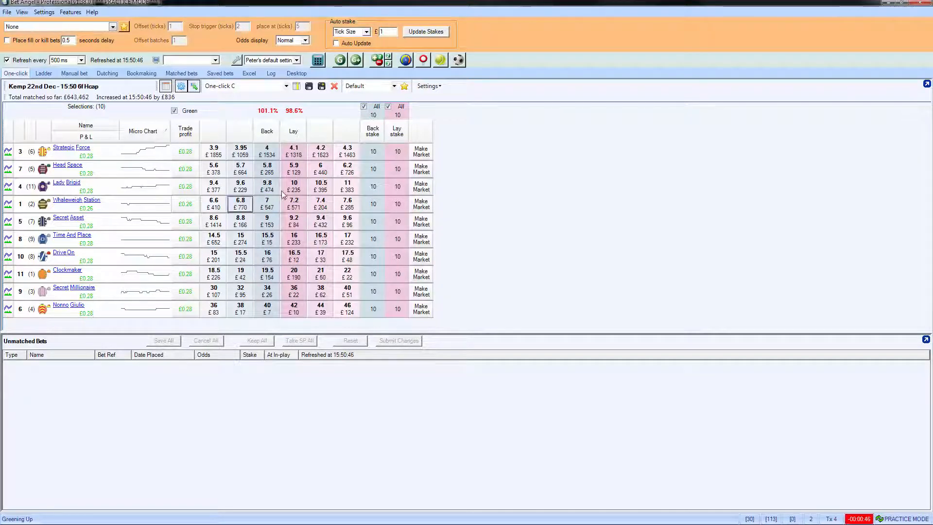
mouse_move(419, 151)
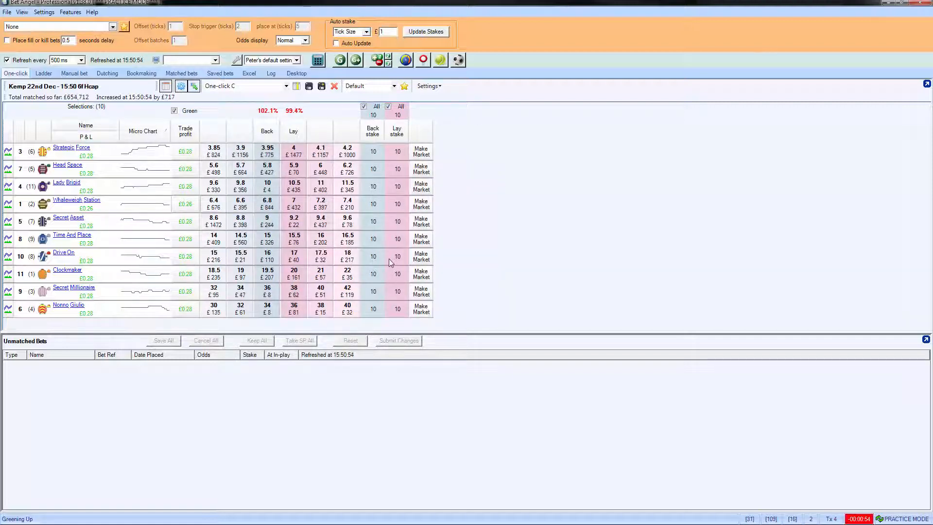
mouse_move(420, 222)
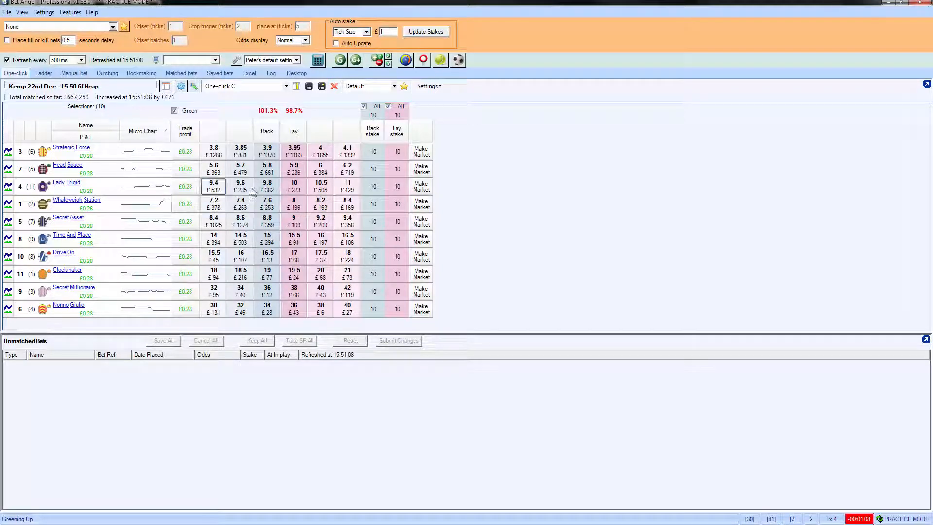
mouse_move(463, 194)
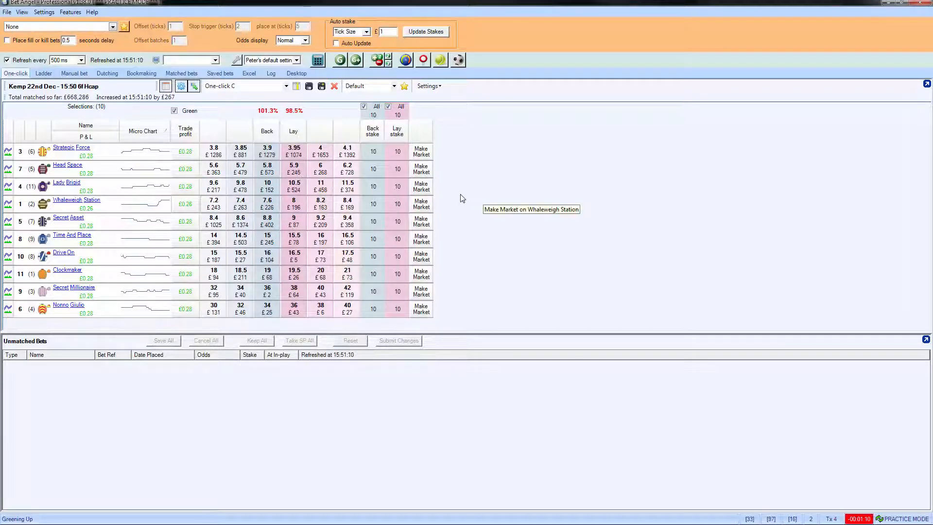